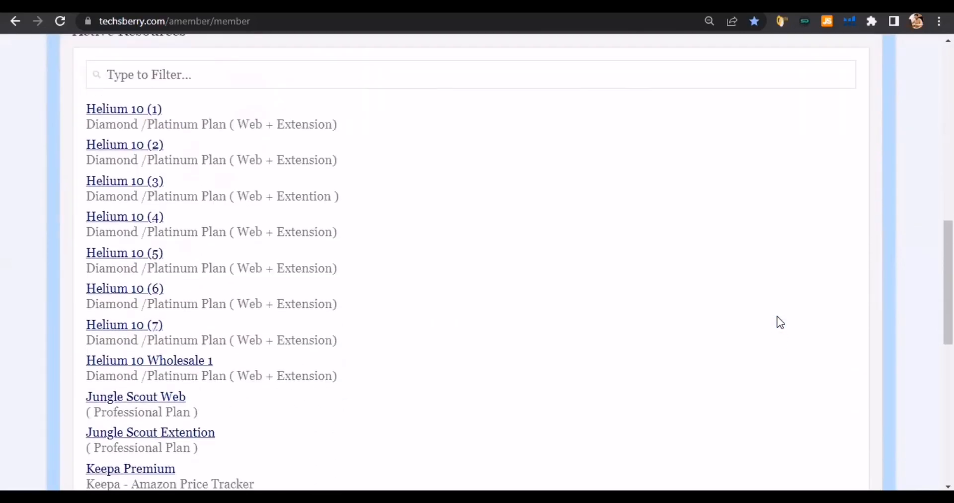
- Open the Keepa Premium access guide from the Active Resources list
scroll("down", 3)
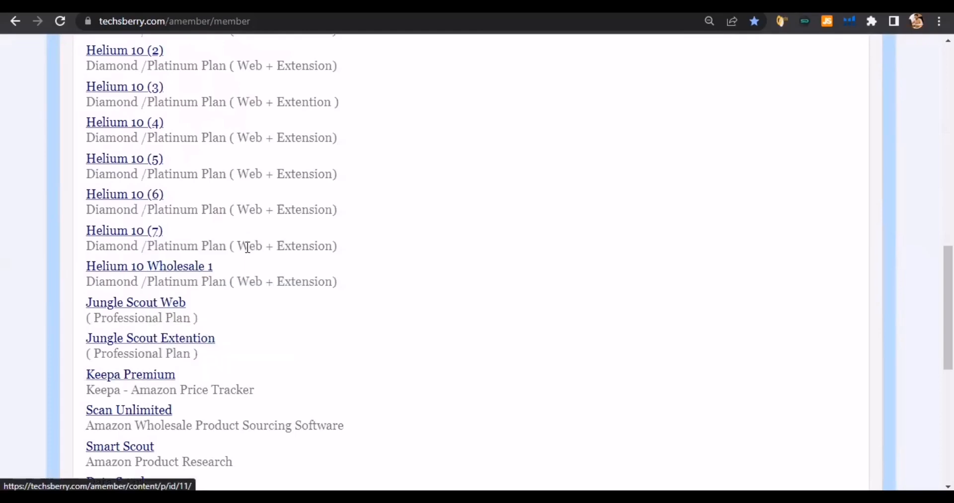
left_click(131, 373)
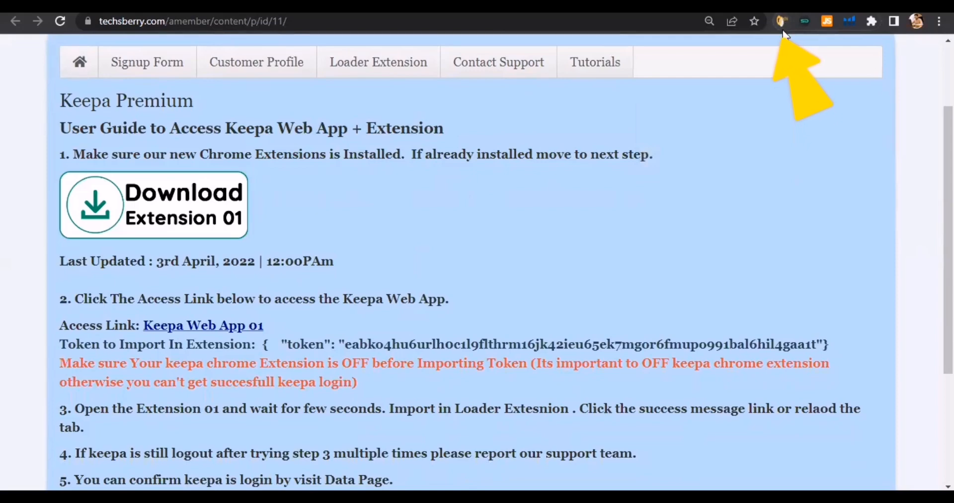
- Check the Keepa - Amazon Price Tracker store listing and the installed extensions list
scroll("down", 3)
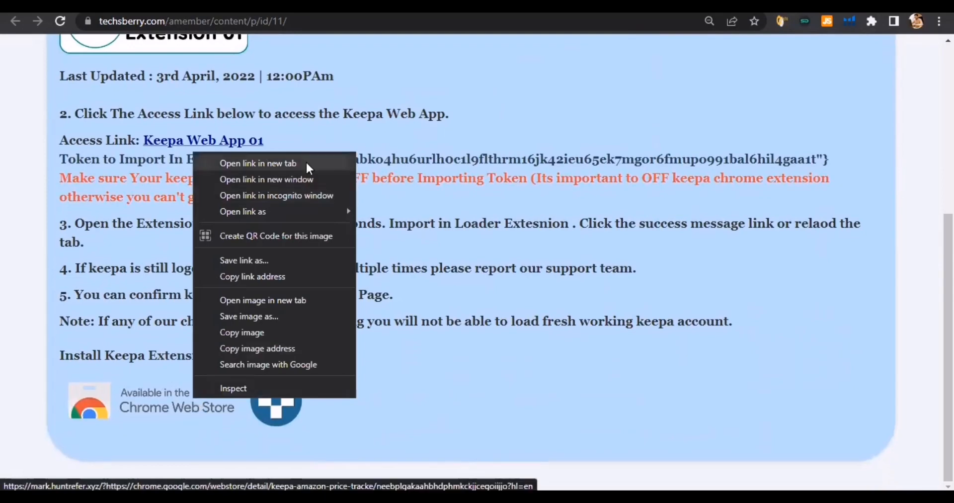
left_click(258, 163)
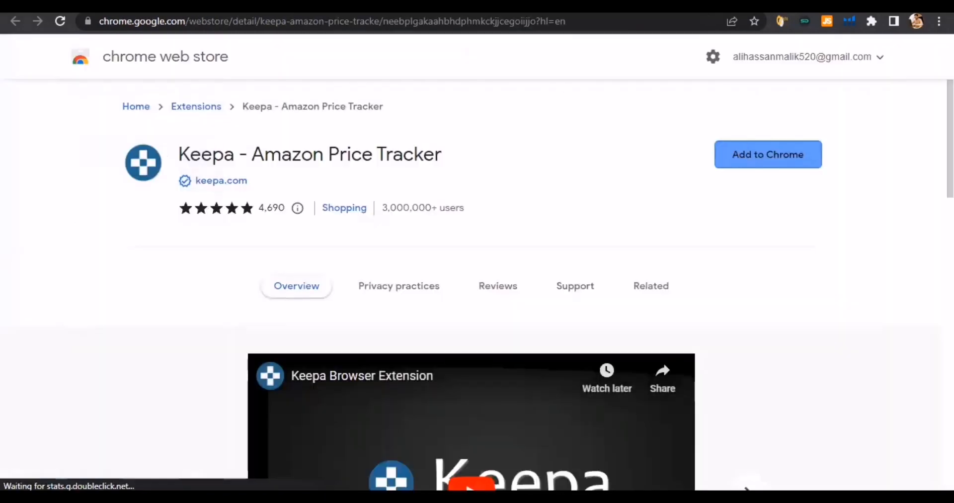
left_click(767, 154)
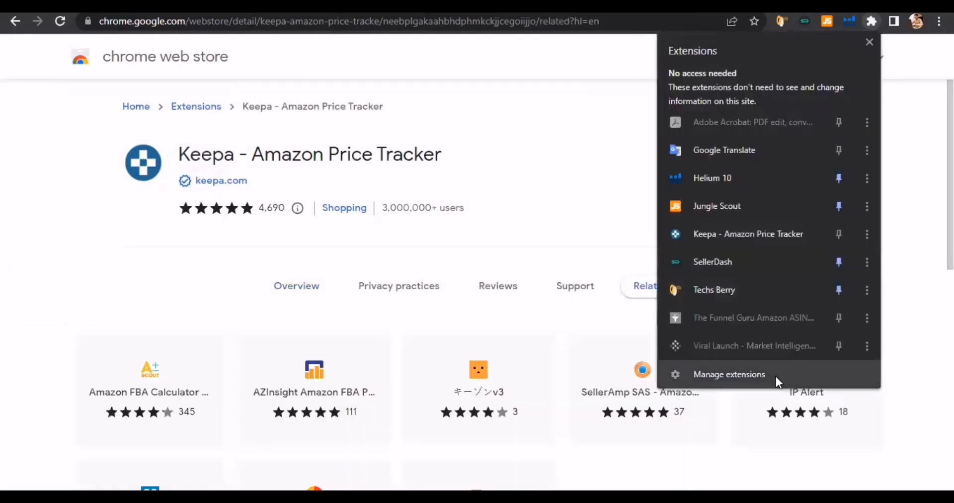
left_click(729, 374)
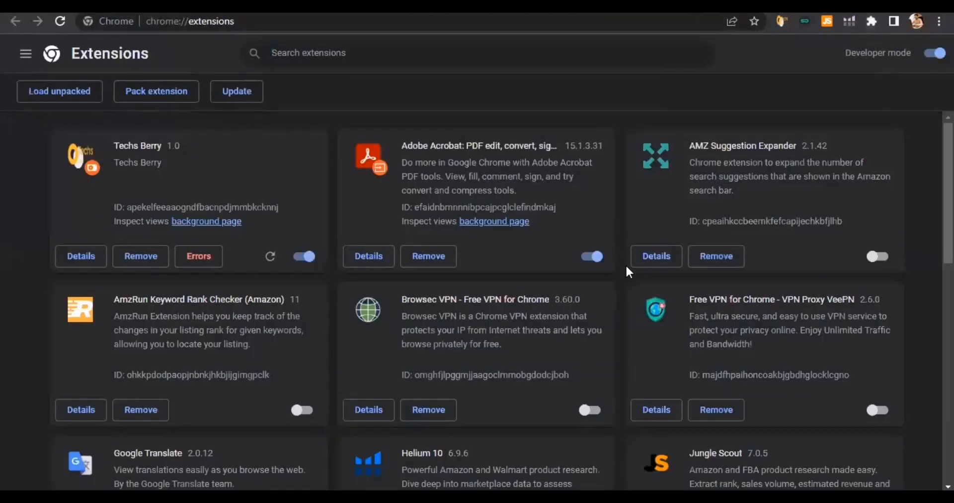
scroll("down", 3)
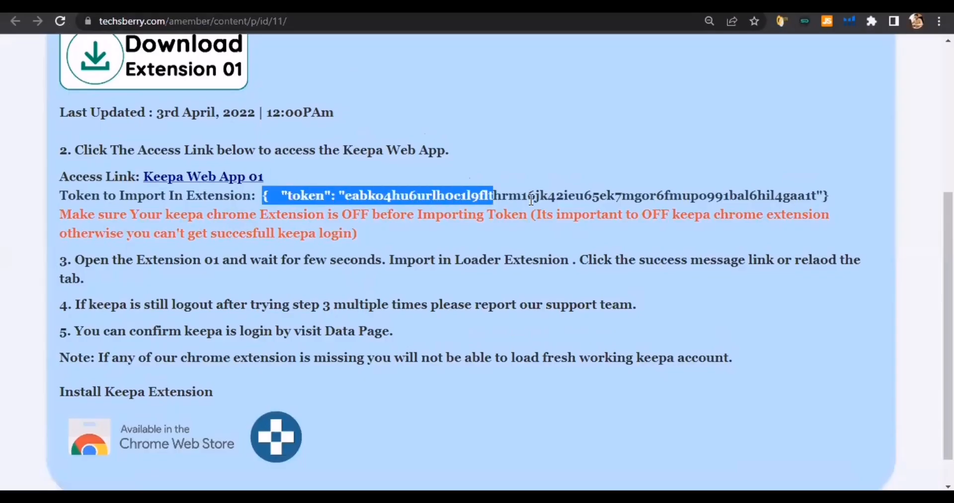
- Select the full Keepa import token line from opening to closing brace
left_click_drag(530, 196, 830, 195)
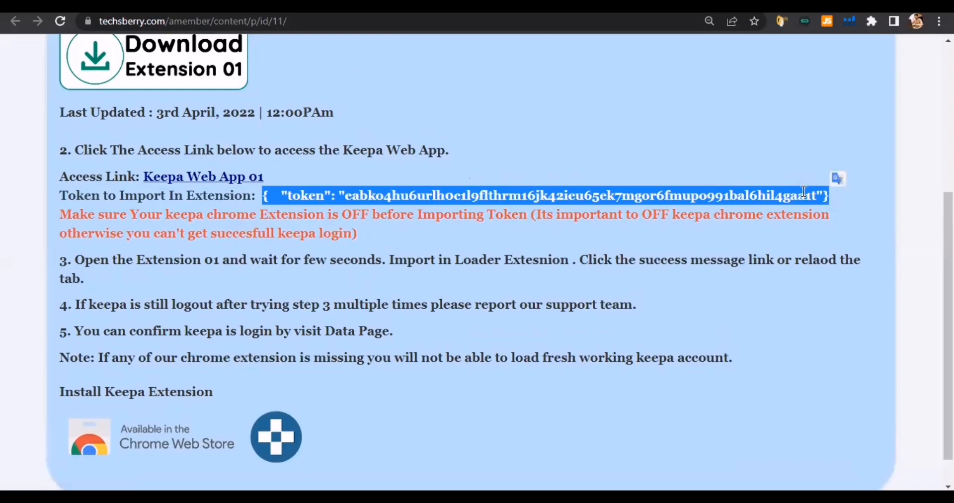
mouse_move(794, 210)
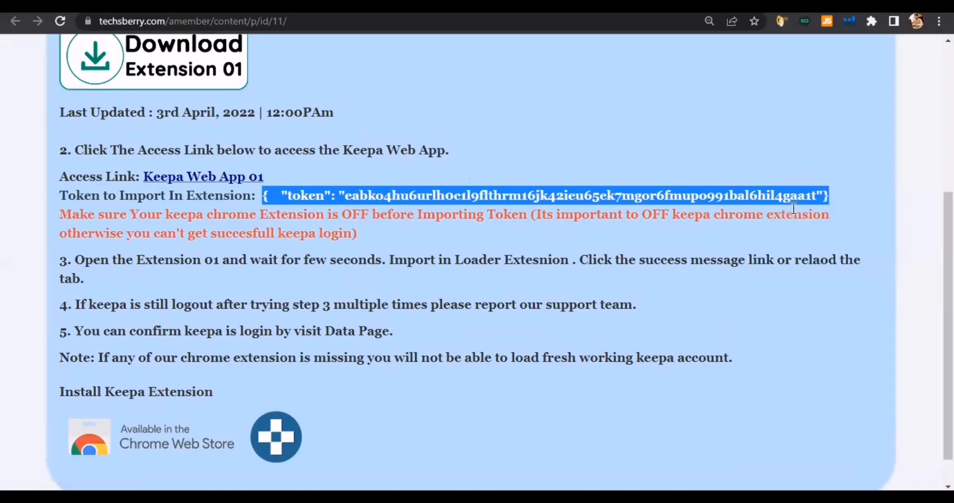
mouse_move(202, 176)
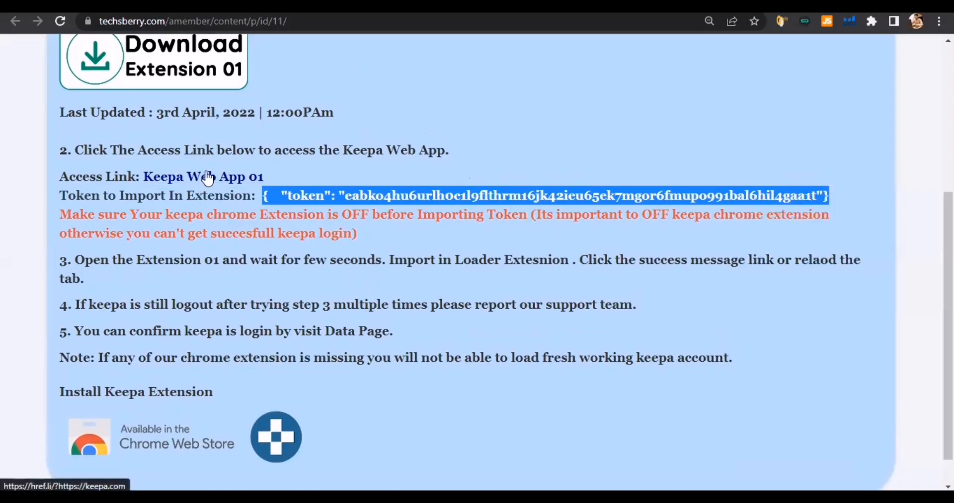
- Launch Keepa Web App 01 and submit the copied token through the Techs Berry extension import
left_click(203, 176)
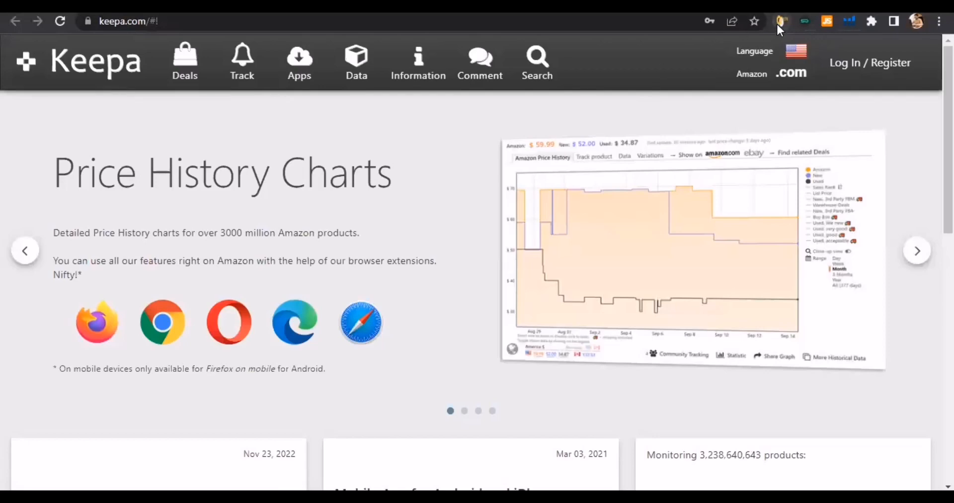
left_click(782, 21)
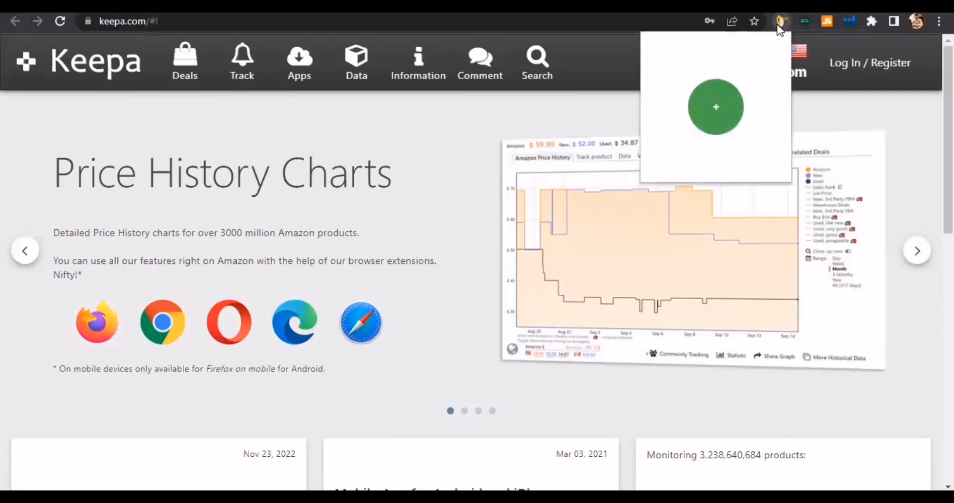
left_click(715, 106)
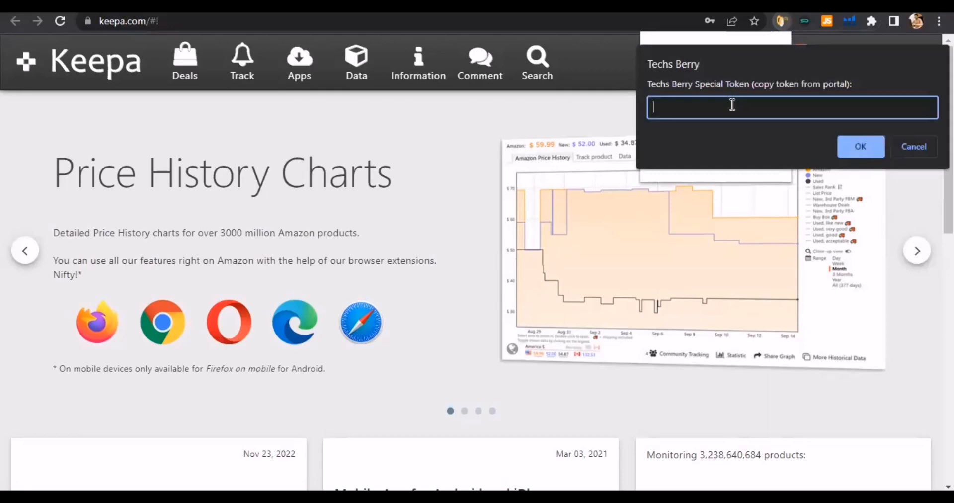
right_click(731, 107)
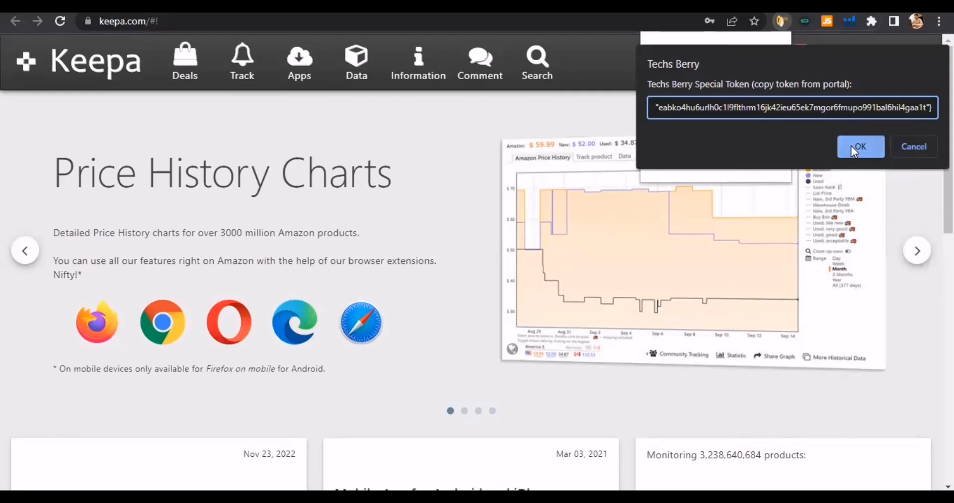
left_click(860, 146)
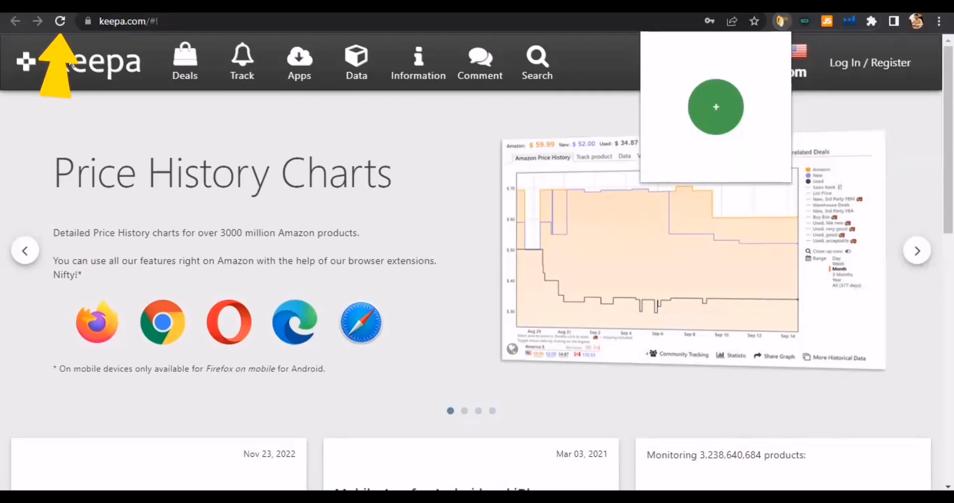
- Reload Keepa to apply the login and show Data > Product Finder with its filter form
left_click(60, 21)
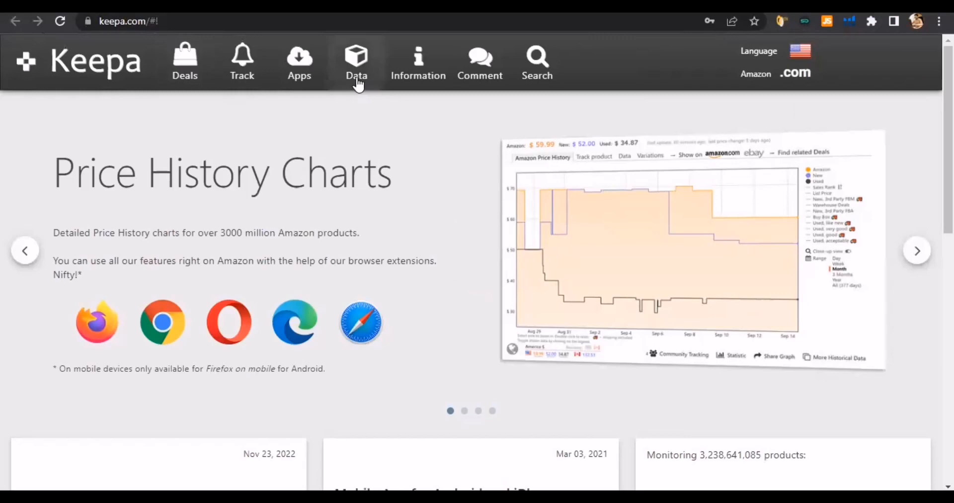
left_click(356, 61)
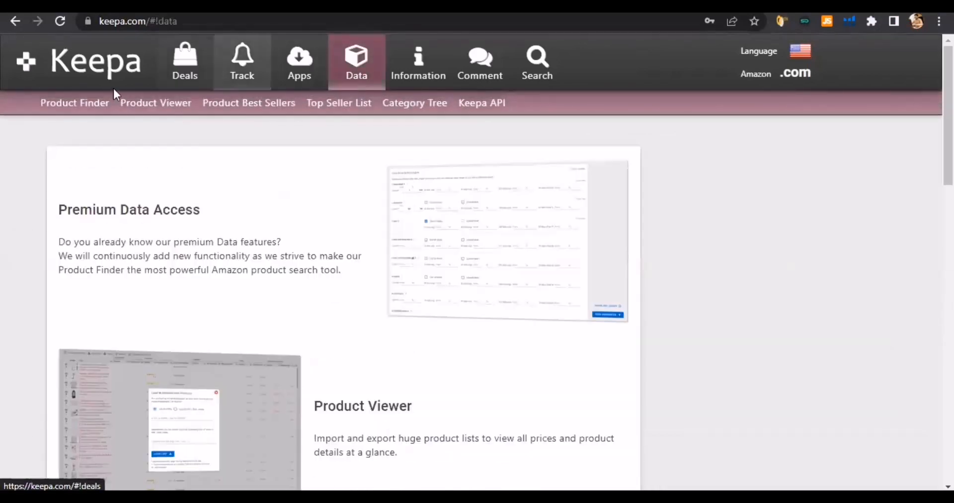
left_click(75, 102)
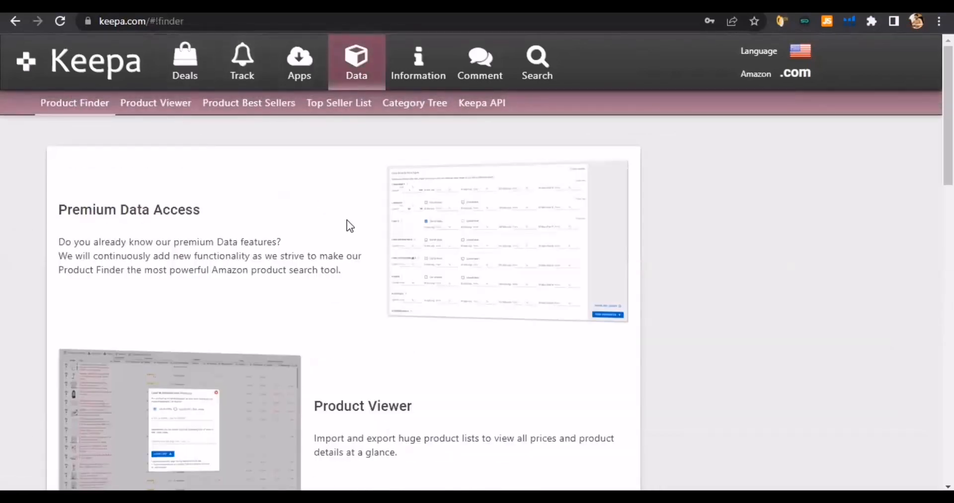
scroll("down", 3)
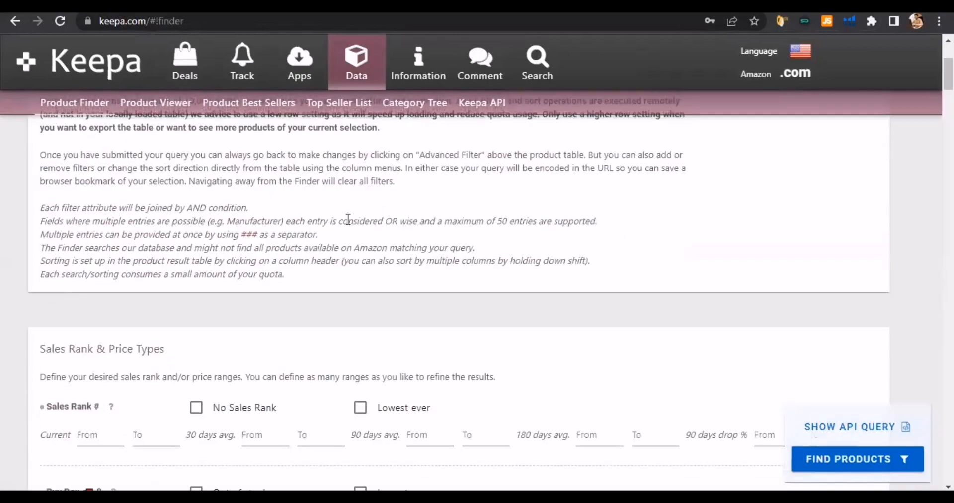
scroll("down", 3)
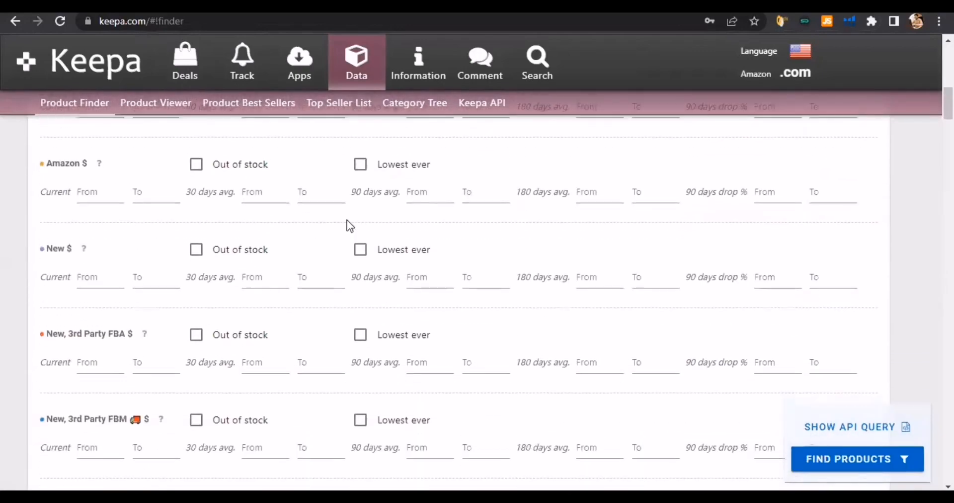